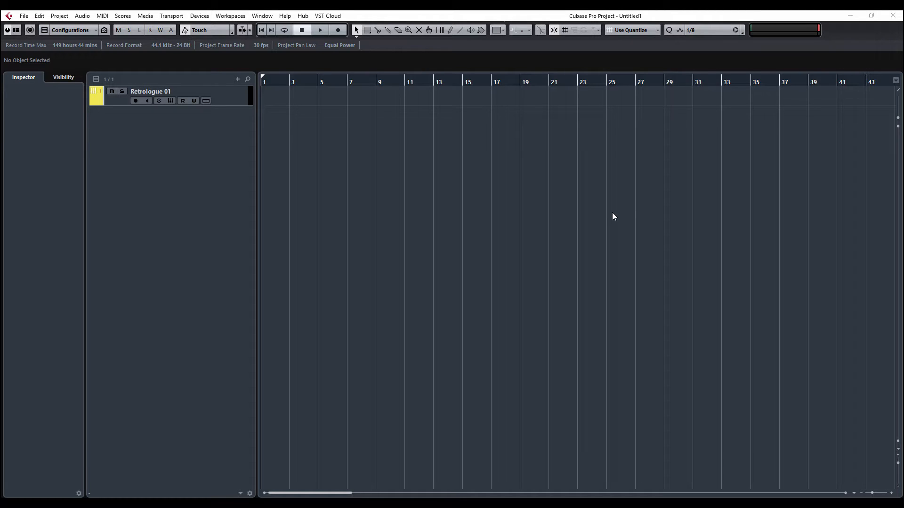
mouse_move(626, 295)
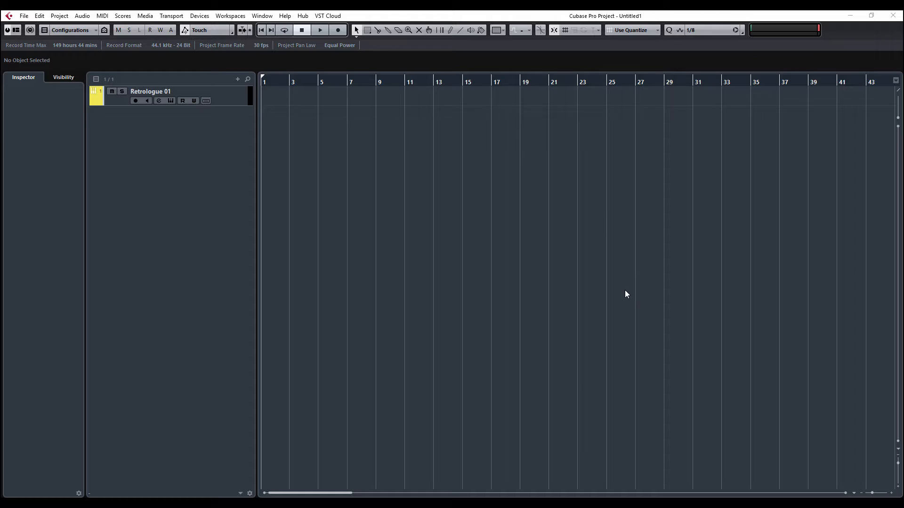
mouse_move(649, 295)
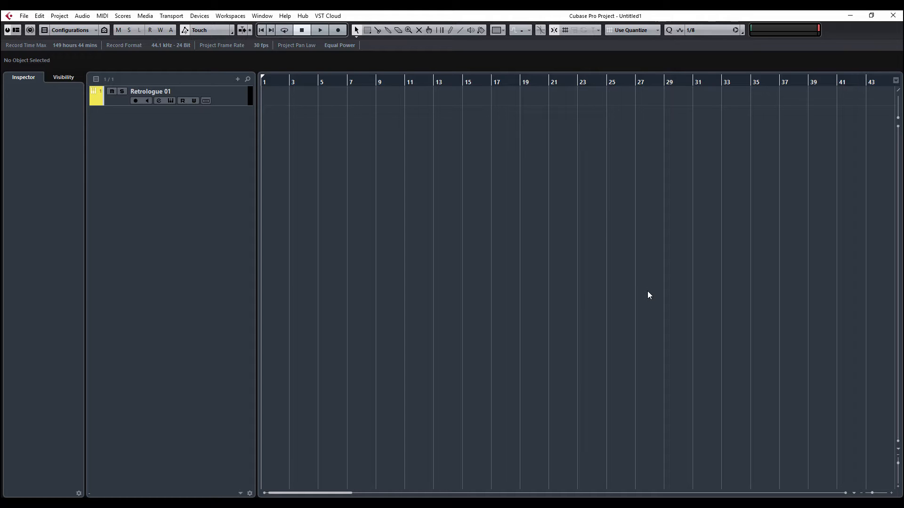
mouse_move(548, 389)
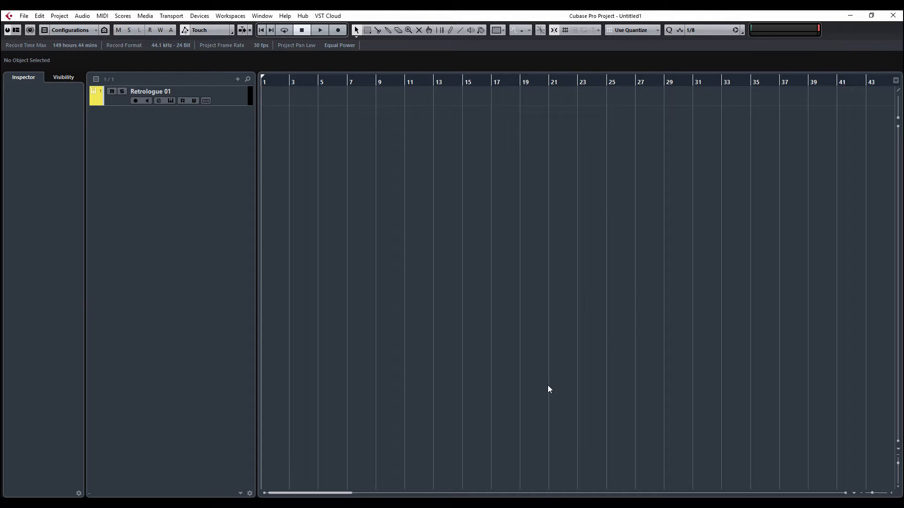
mouse_move(516, 482)
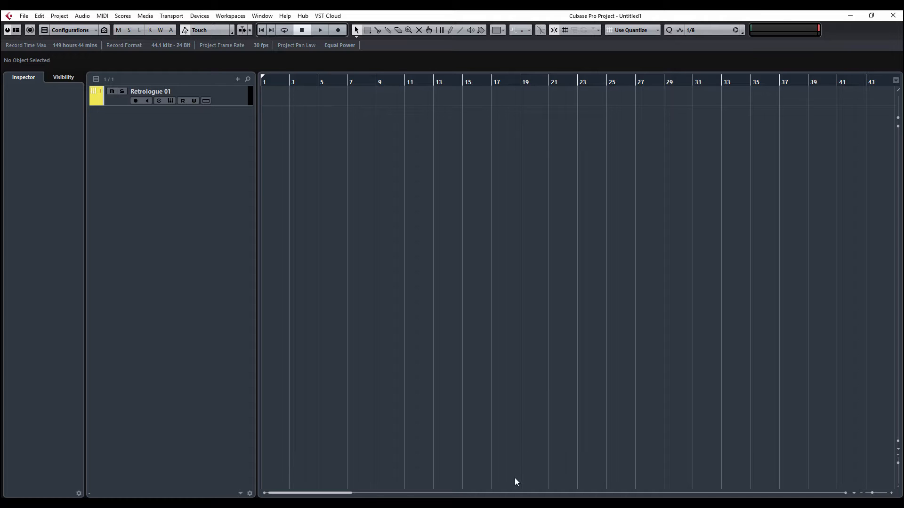
mouse_move(515, 482)
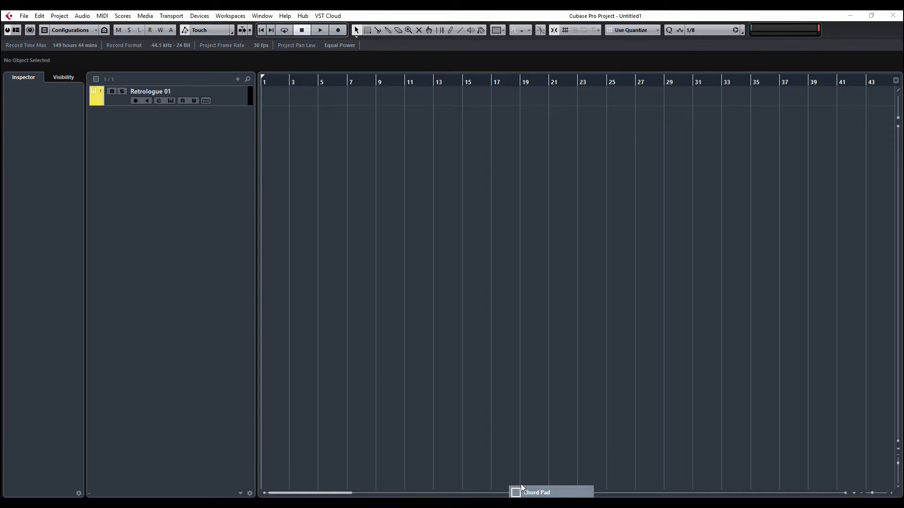
- Record-enable the Retrologue 01 track and show the Chord Pads zone with its chords
click(514, 492)
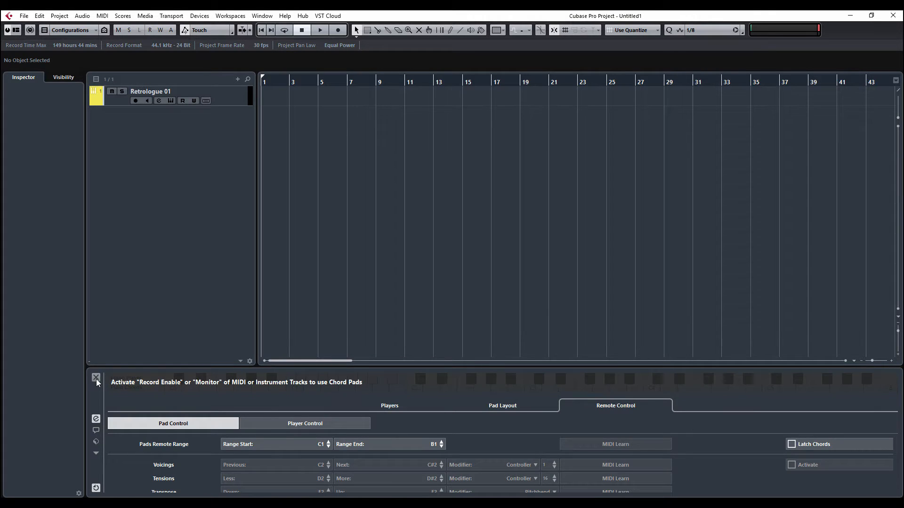
click(96, 378)
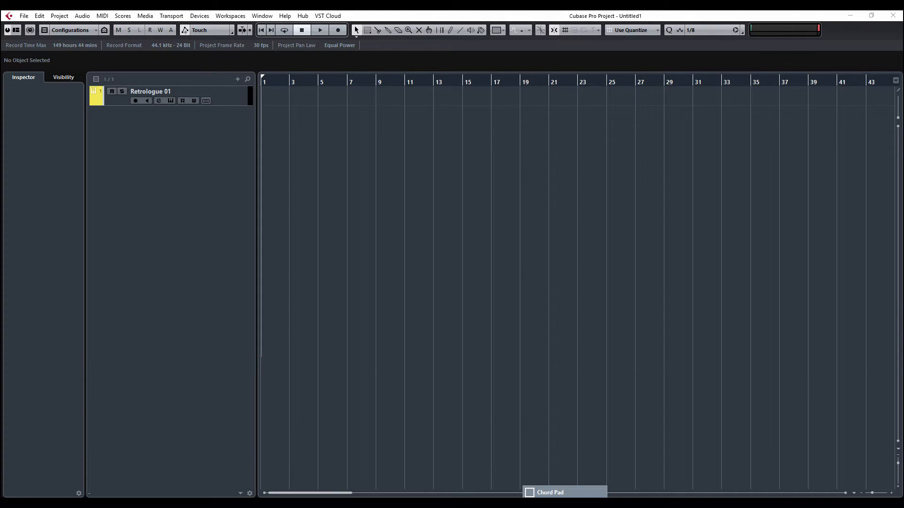
click(549, 492)
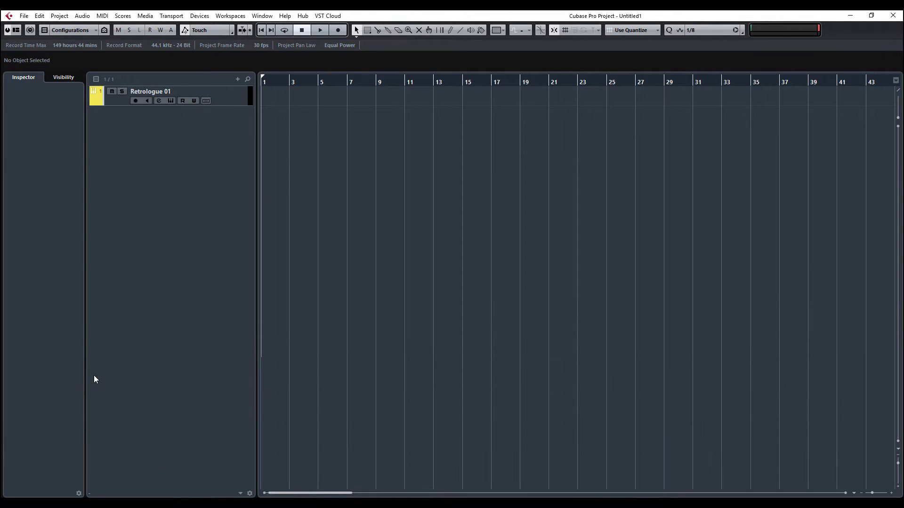
click(150, 95)
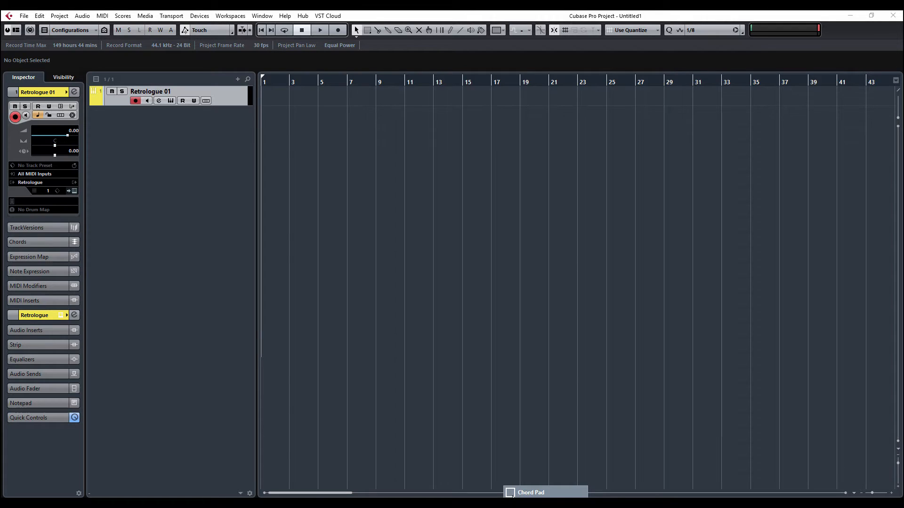
click(529, 495)
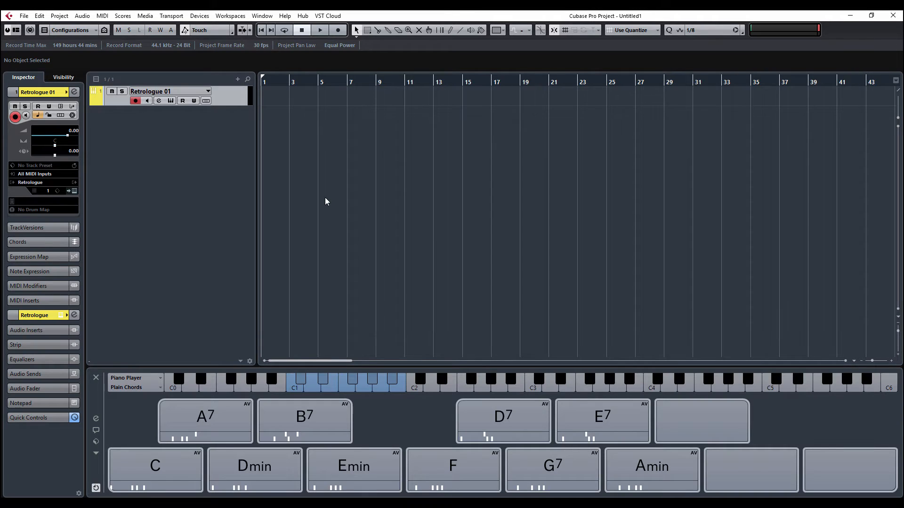
- Hide and reshow the Chord Pads zone, then lower the Retrologue 01 volume to -8.57
click(96, 378)
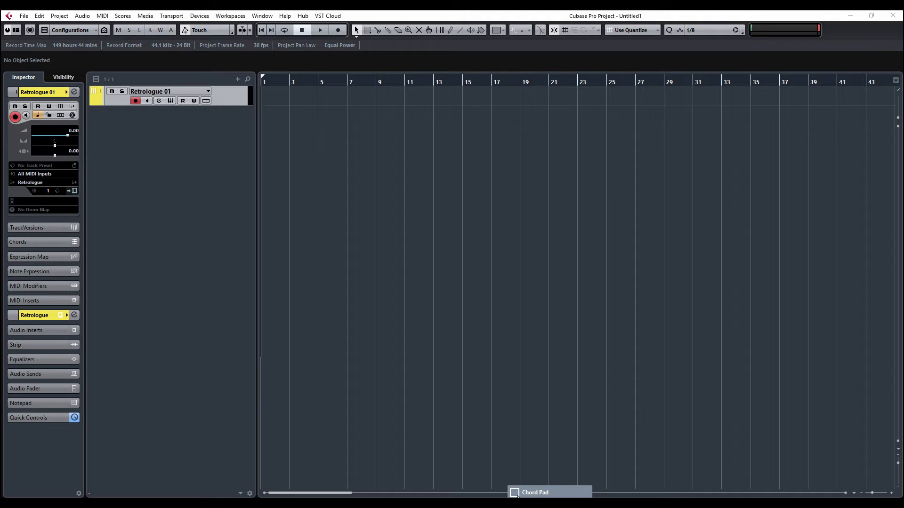
click(533, 492)
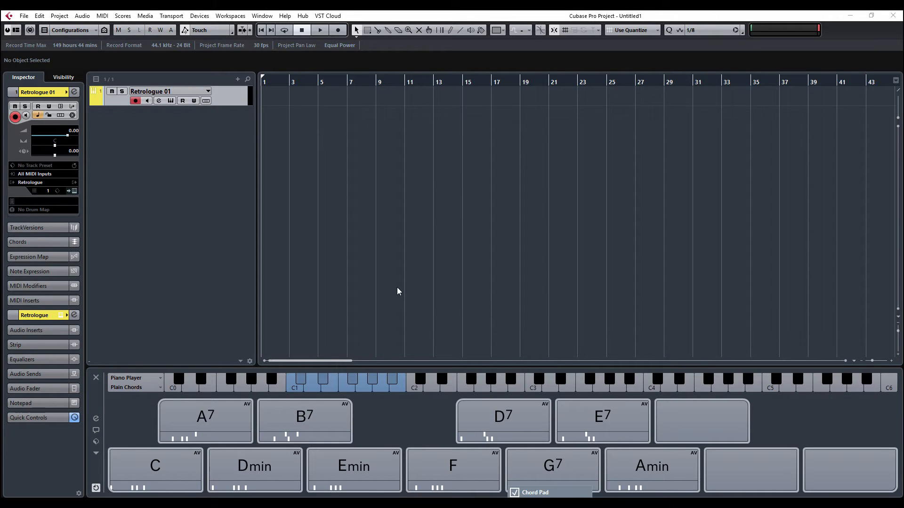
mouse_move(432, 270)
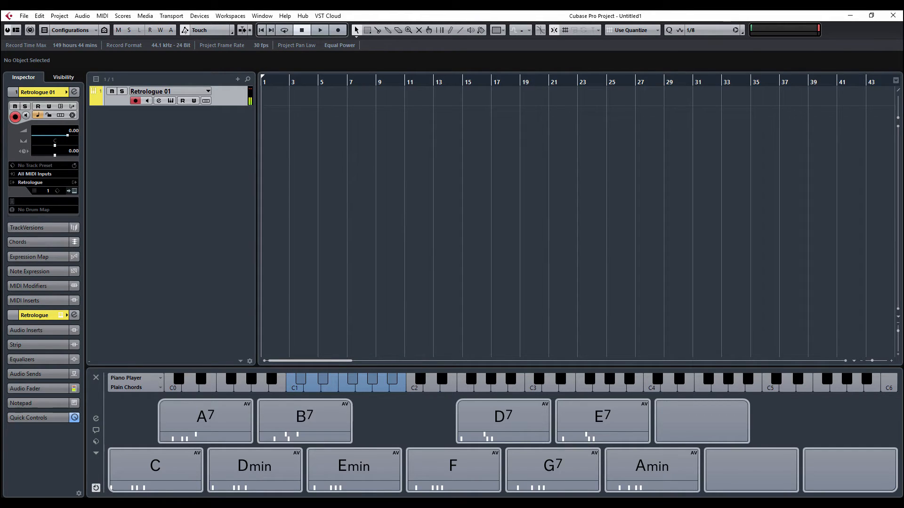
click(353, 466)
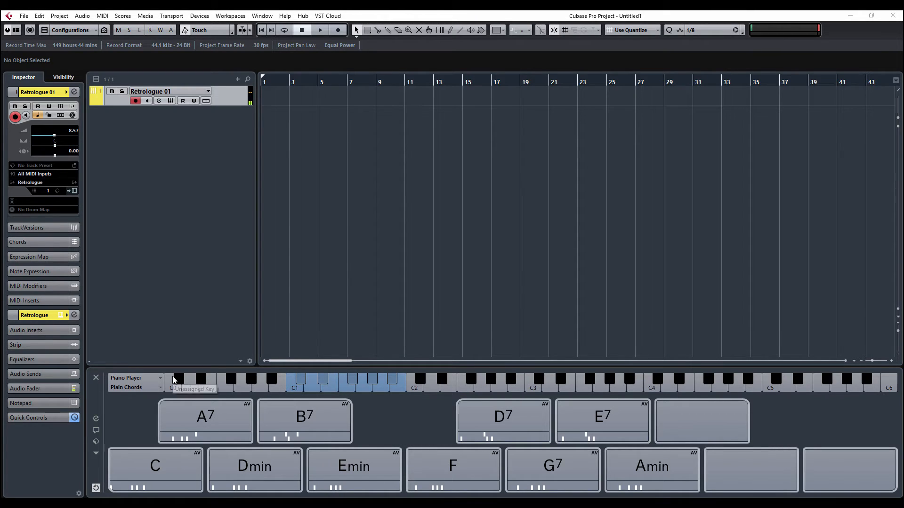
click(135, 387)
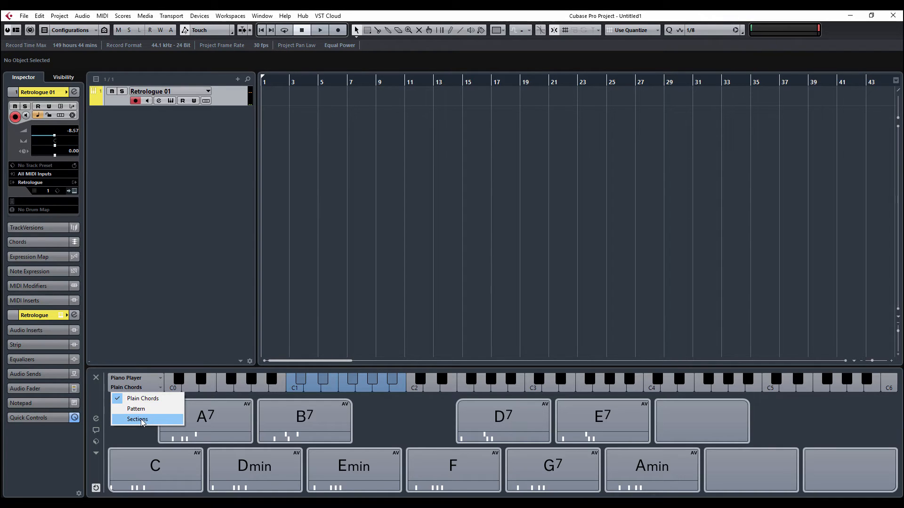
click(137, 419)
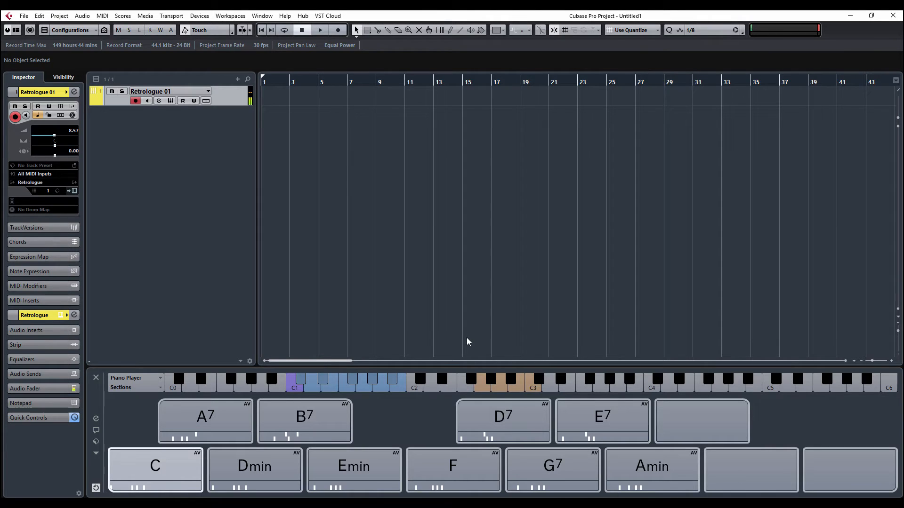
click(353, 467)
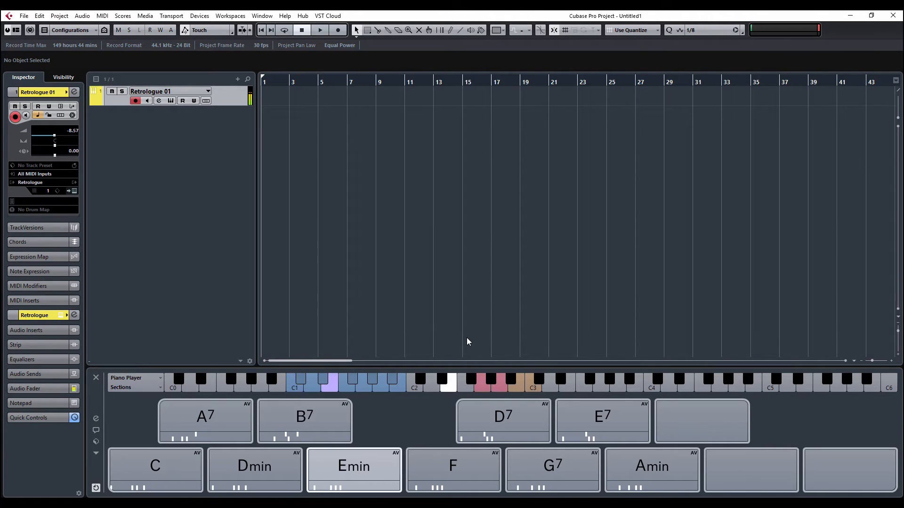
click(552, 466)
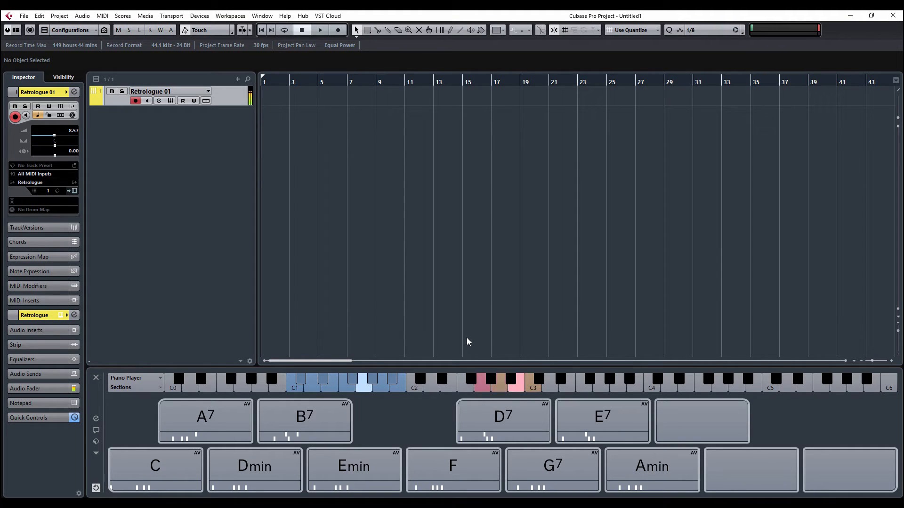
click(354, 466)
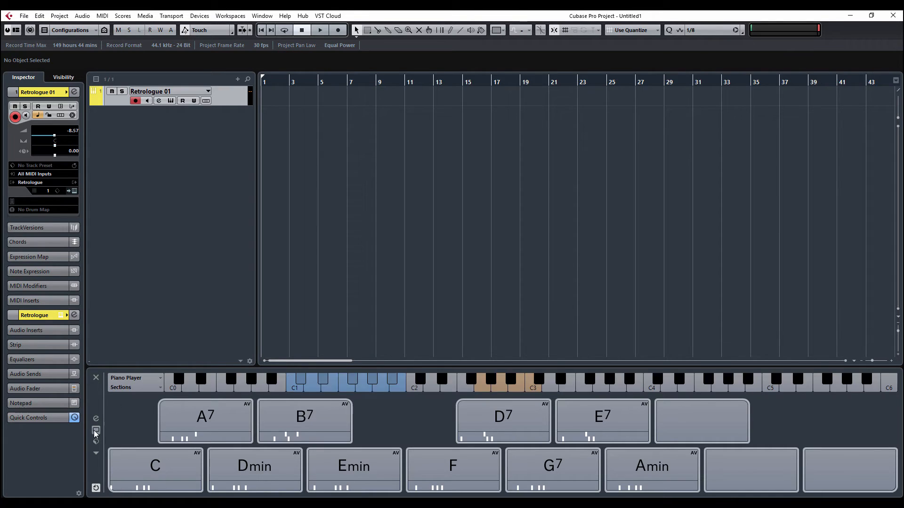
- Preview the Chord Assistant proximity map and close its window again
click(155, 466)
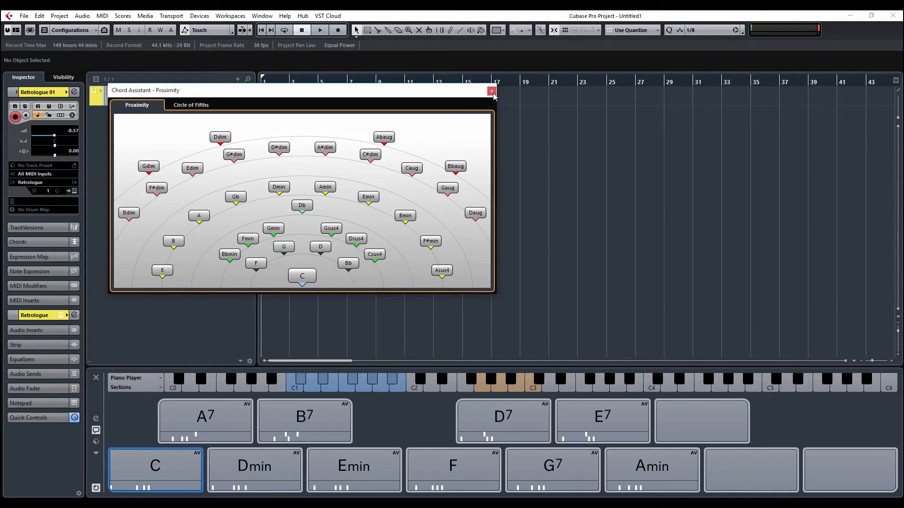
click(491, 91)
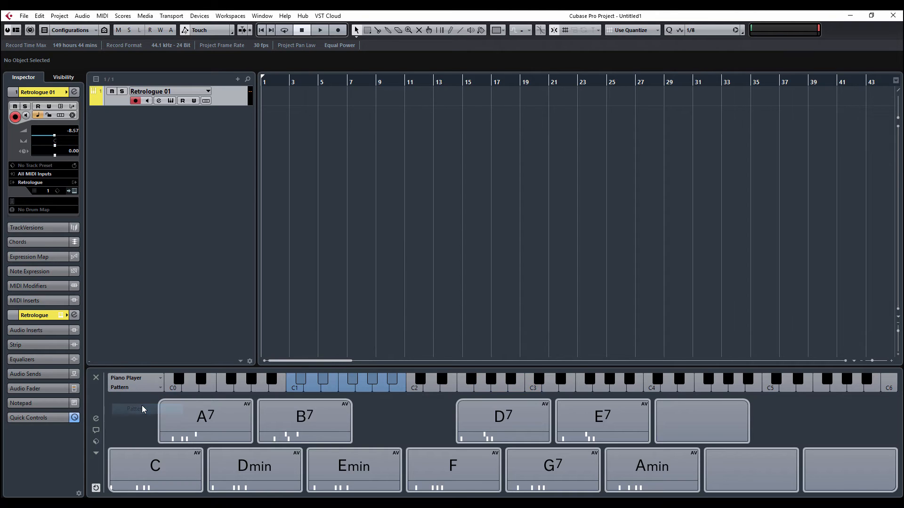
- In the Chord Pads Players settings, set the pattern to Ambient - Chorus B - SynthArp
click(615, 406)
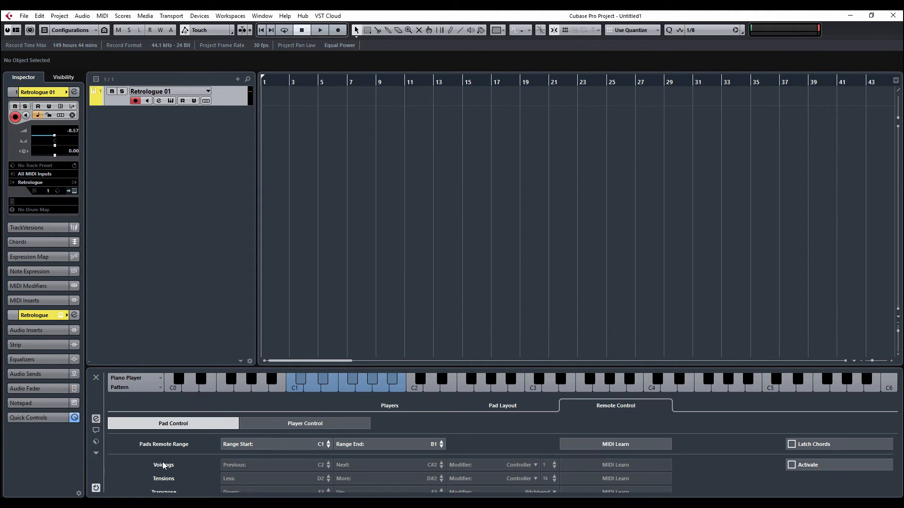
click(390, 405)
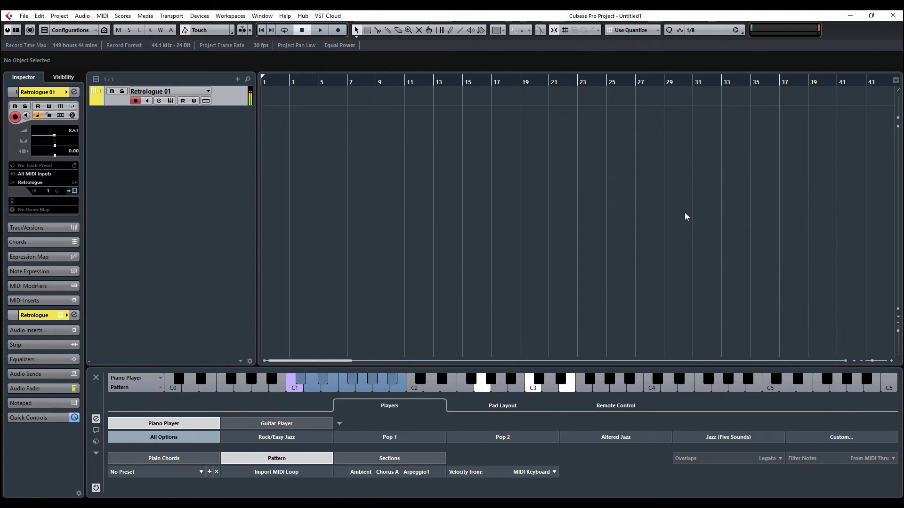
click(276, 471)
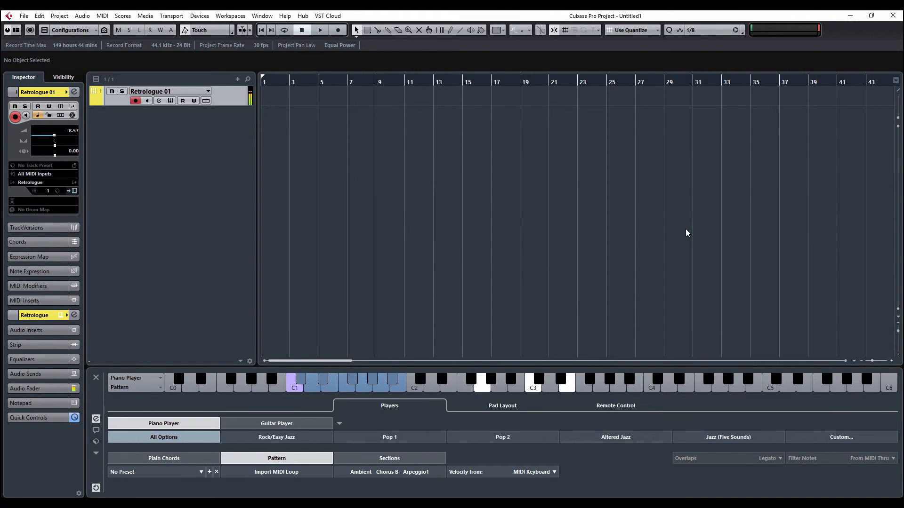
click(276, 472)
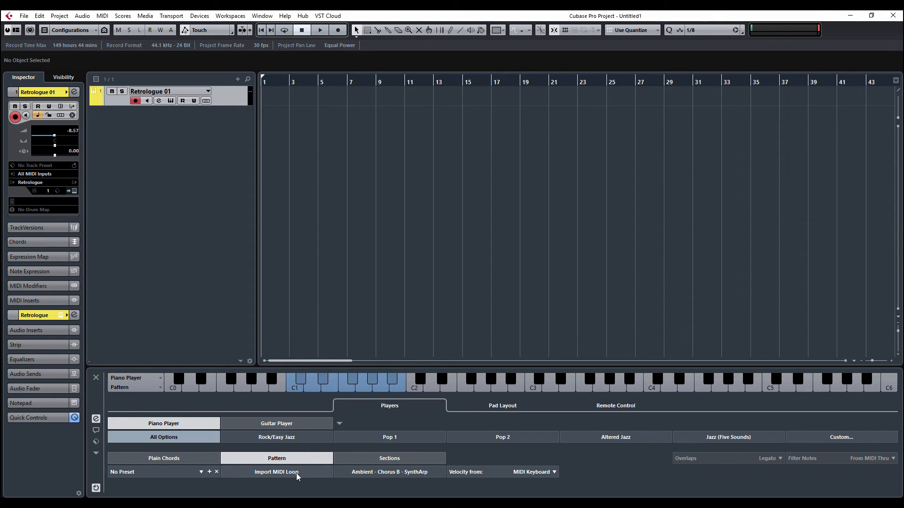
mouse_move(297, 476)
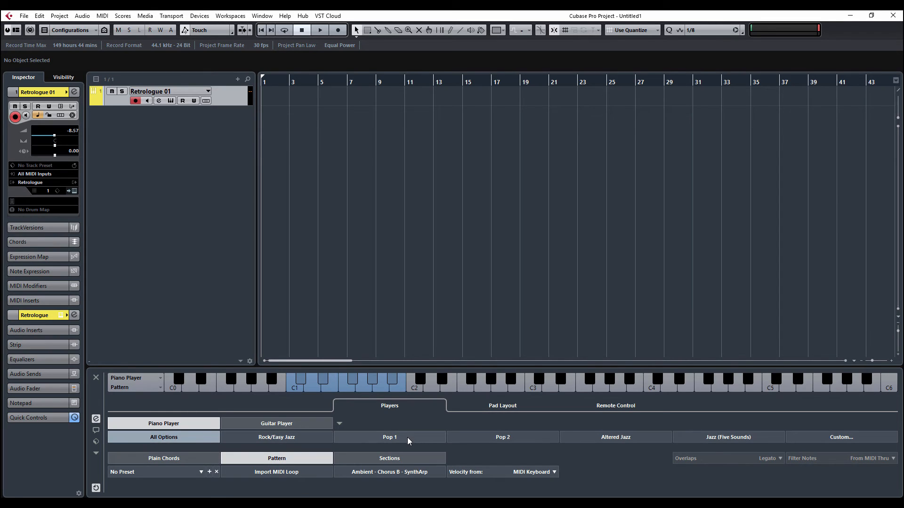
- Switch the pad player to Plain Chords with the Pop 1 style
click(502, 437)
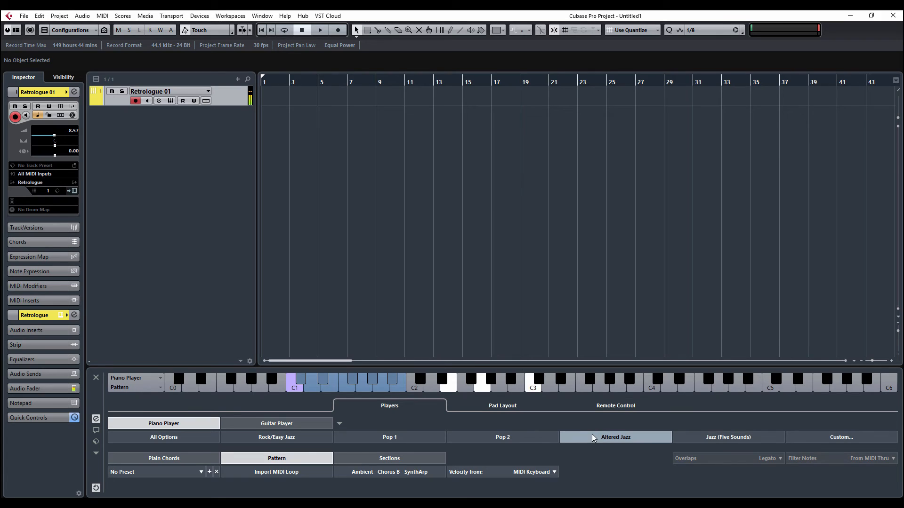
click(163, 457)
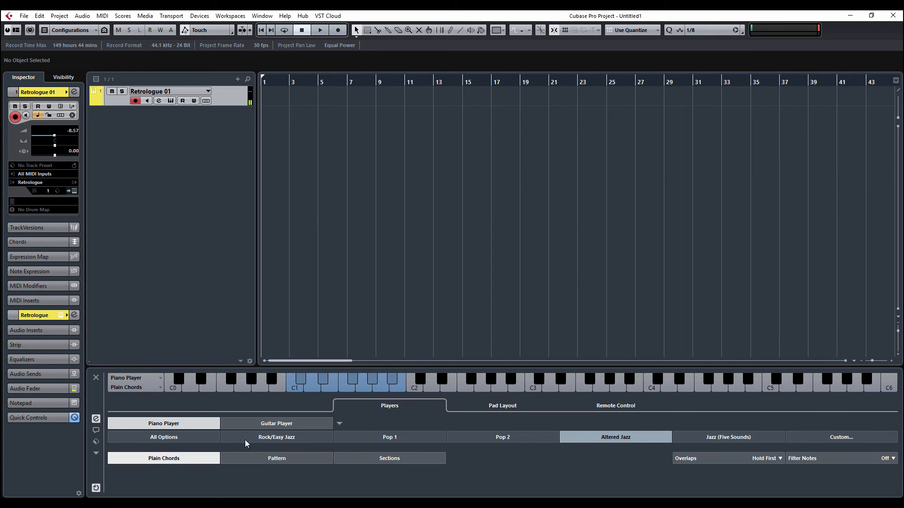
click(390, 437)
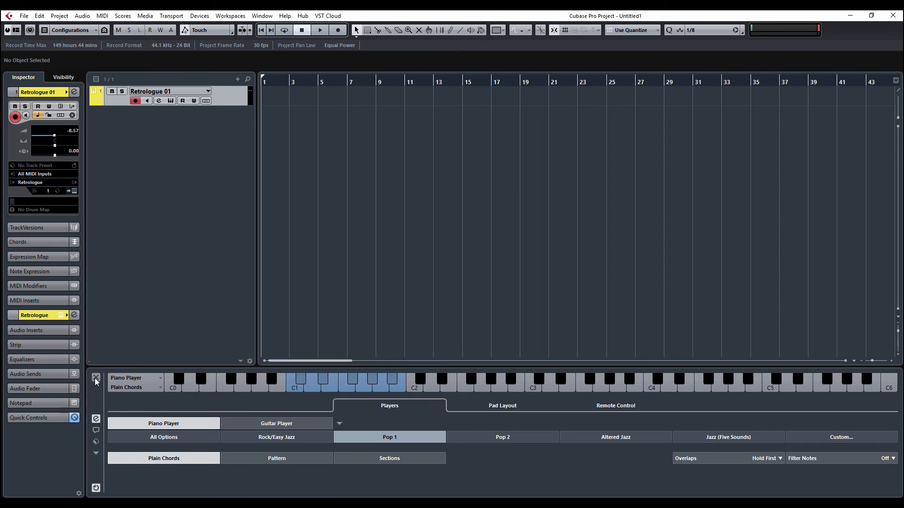
mouse_move(96, 378)
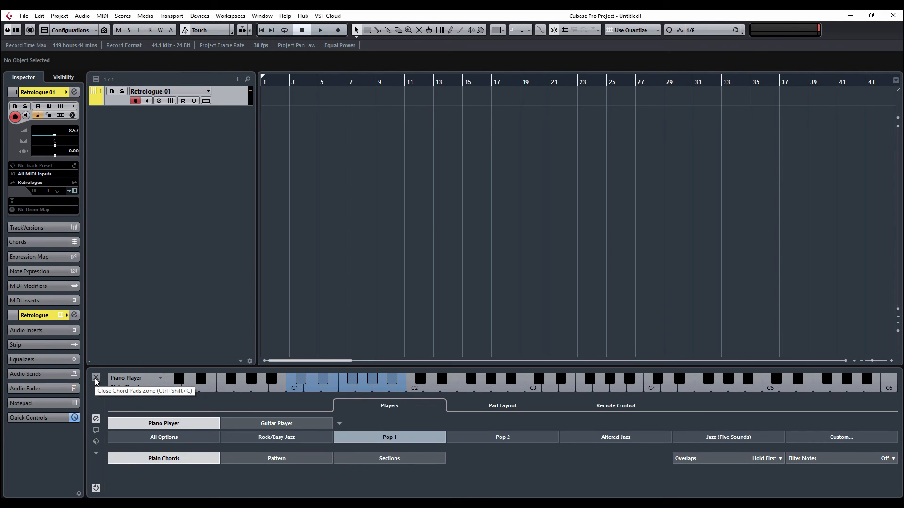
- Close the Chord Pads zone
click(96, 379)
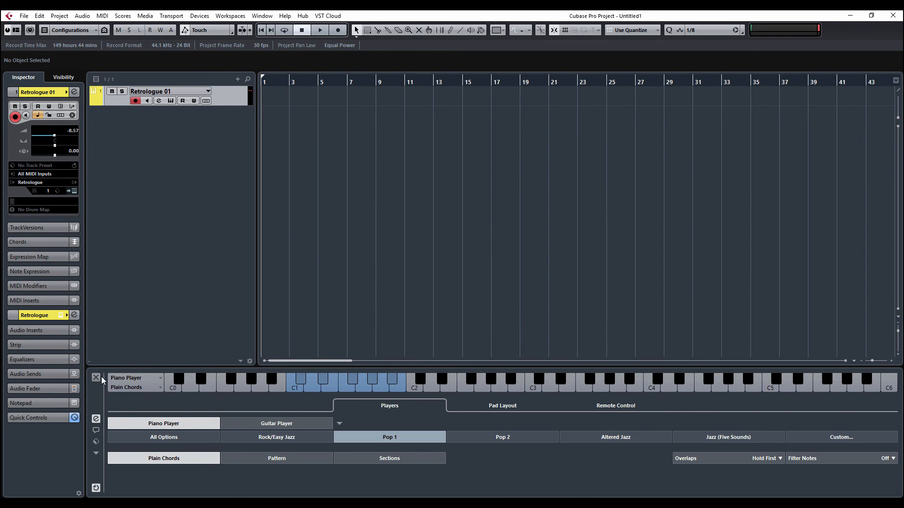
click(96, 379)
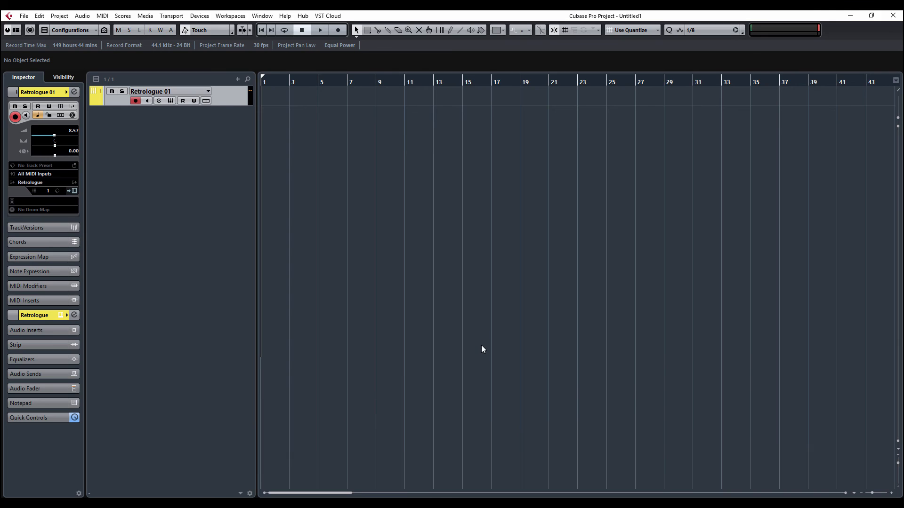